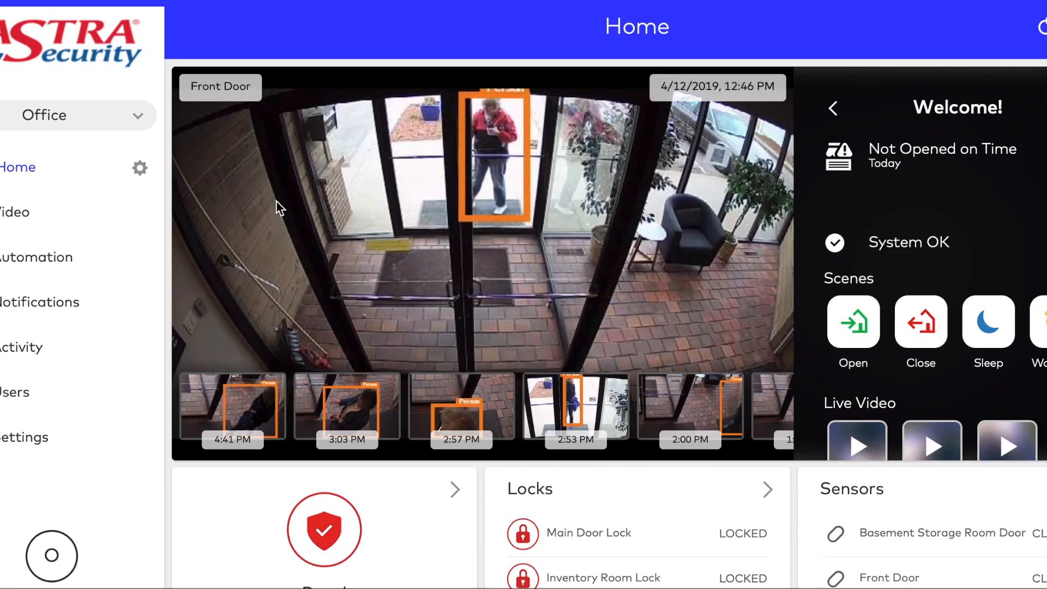
mouse_move(10, 222)
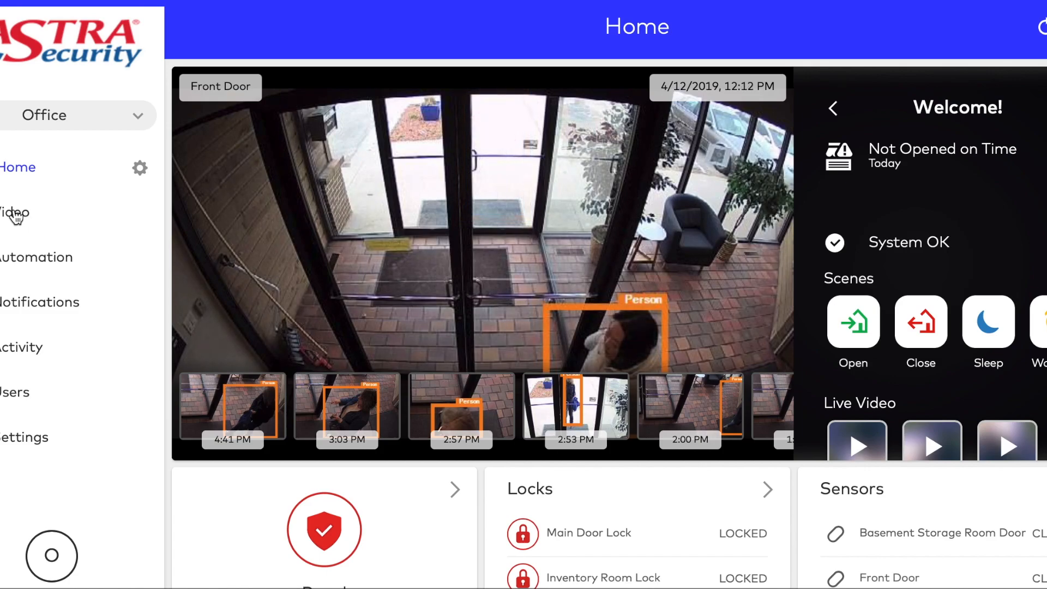
Step: Switch from the Home dashboard to the Video section's live camera grid
left_click(14, 212)
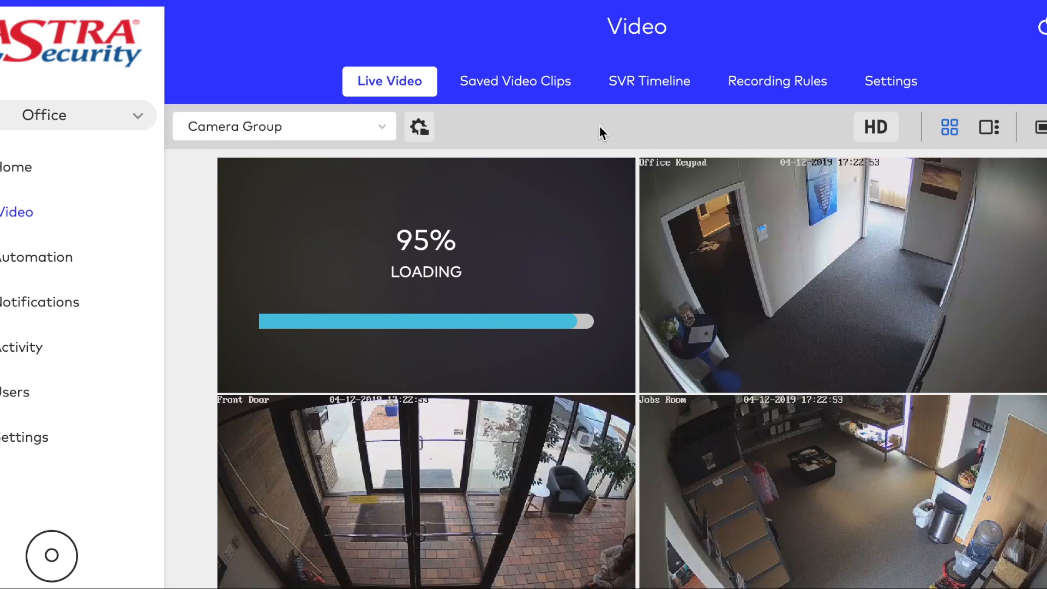
Step: Select the 4:41 PM Front Door clip in Saved Video Clips and open its download dialog
left_click(514, 80)
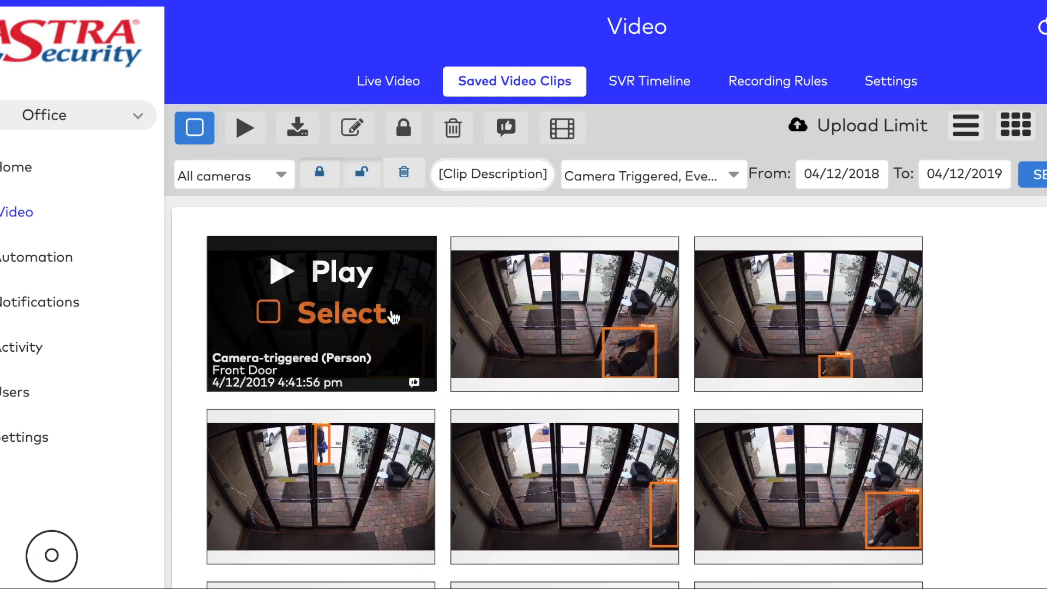
left_click(267, 312)
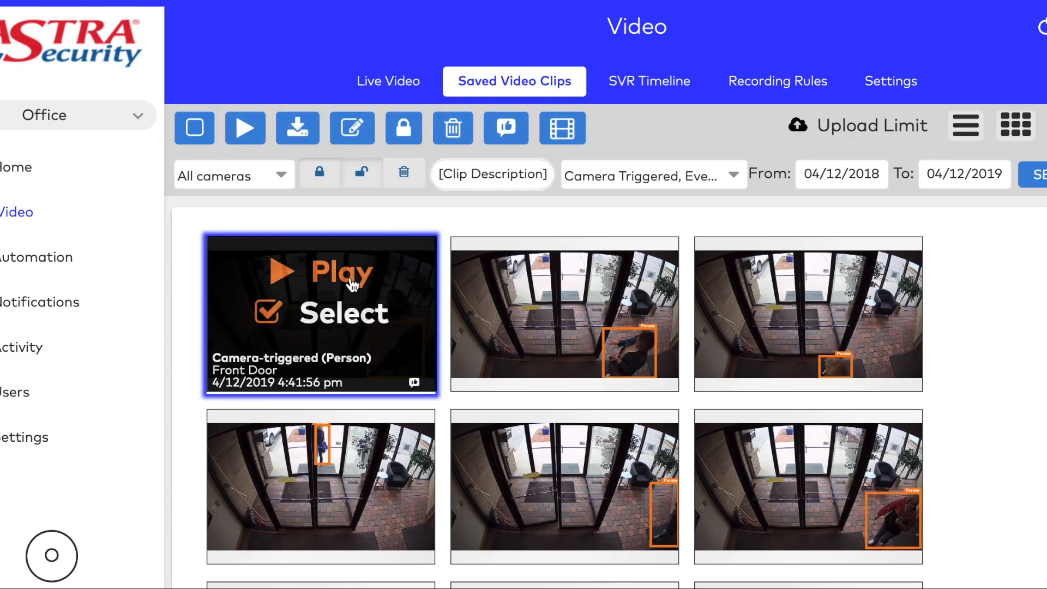
mouse_move(347, 211)
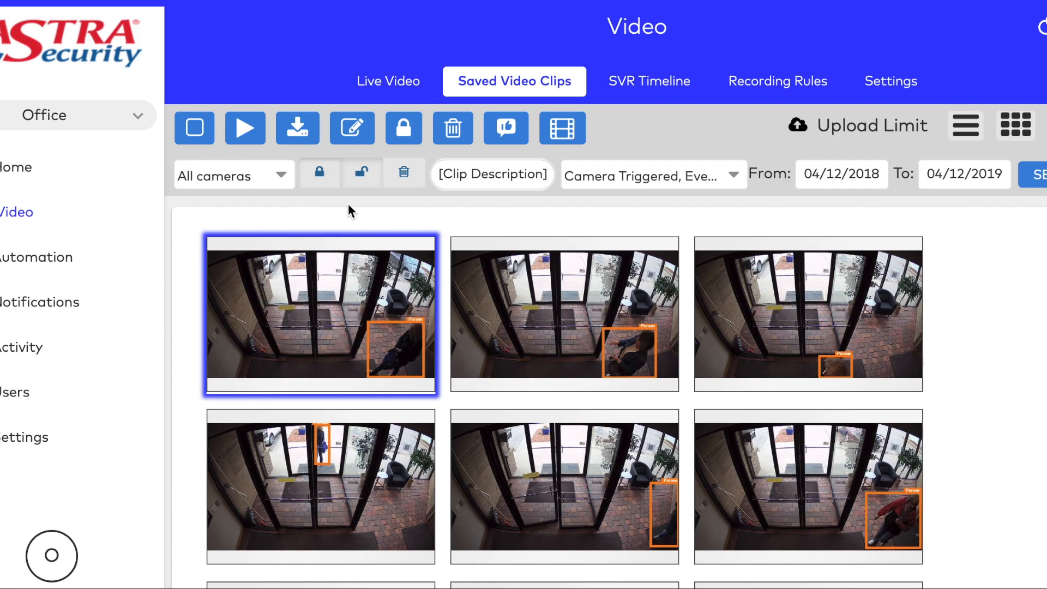
mouse_move(296, 128)
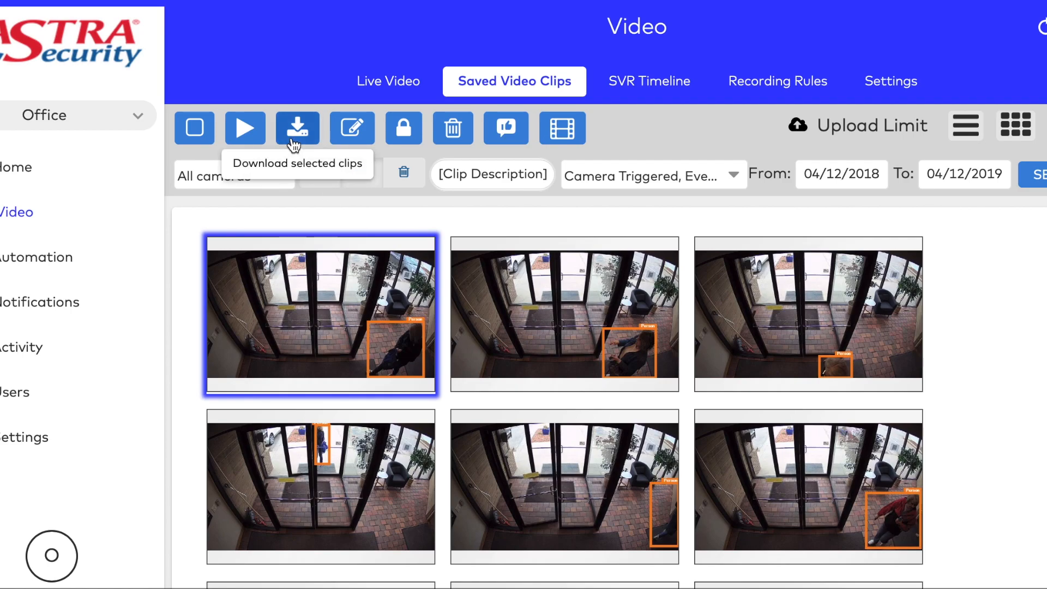
left_click(296, 128)
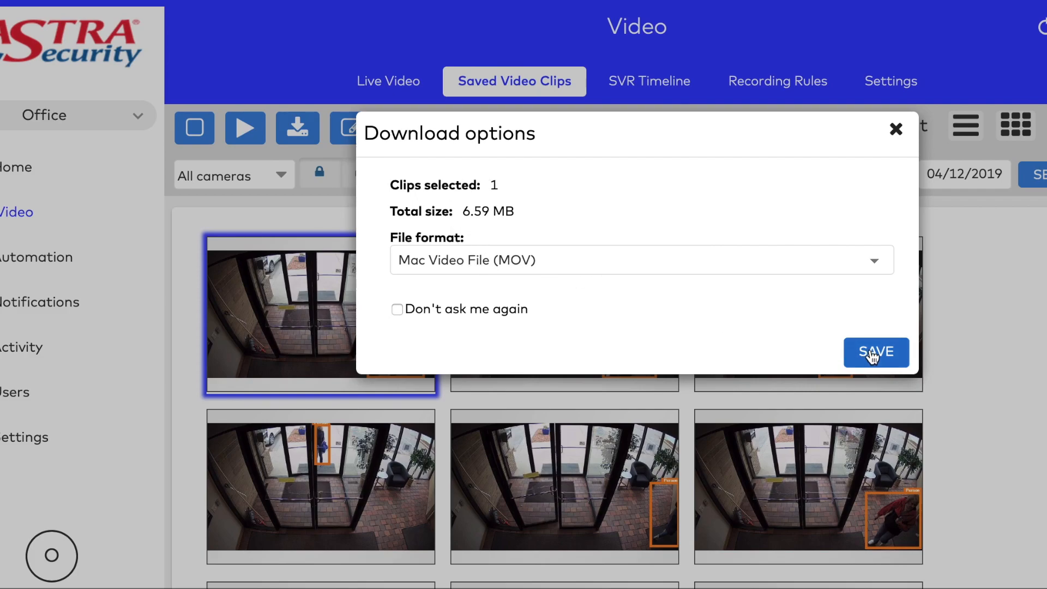
Step: Save the clip as an 8.2 MB MOV file, then close its playback window
left_click(875, 352)
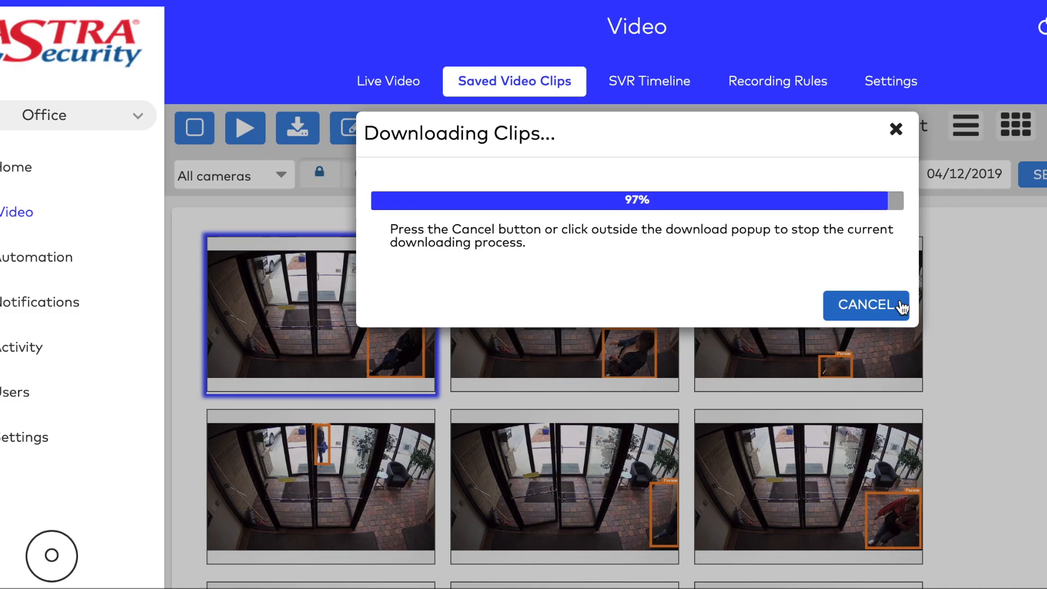
mouse_move(900, 242)
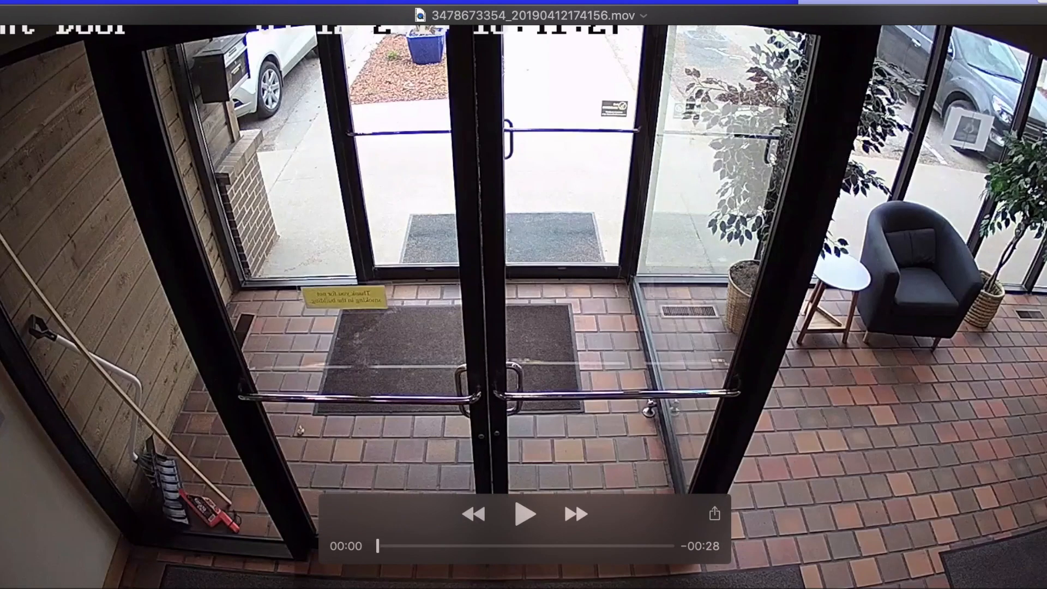
left_click(525, 514)
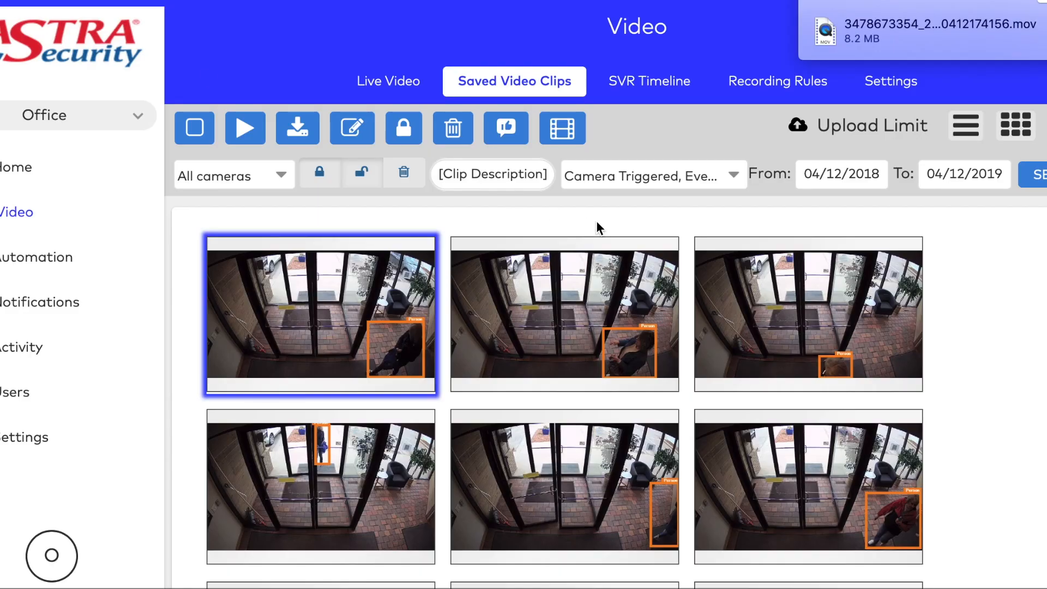
mouse_move(731, 178)
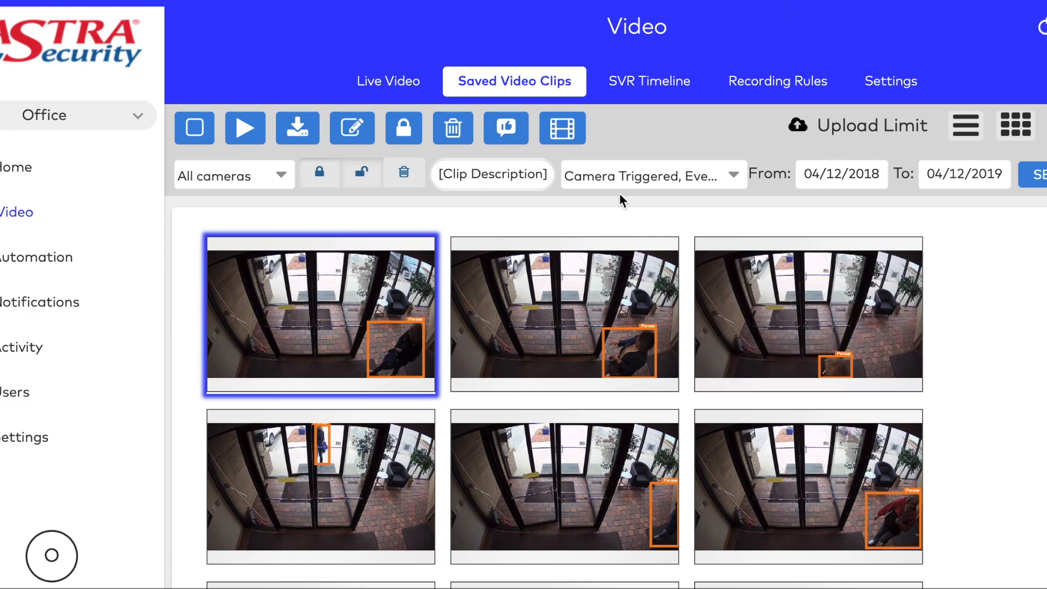
mouse_move(511, 207)
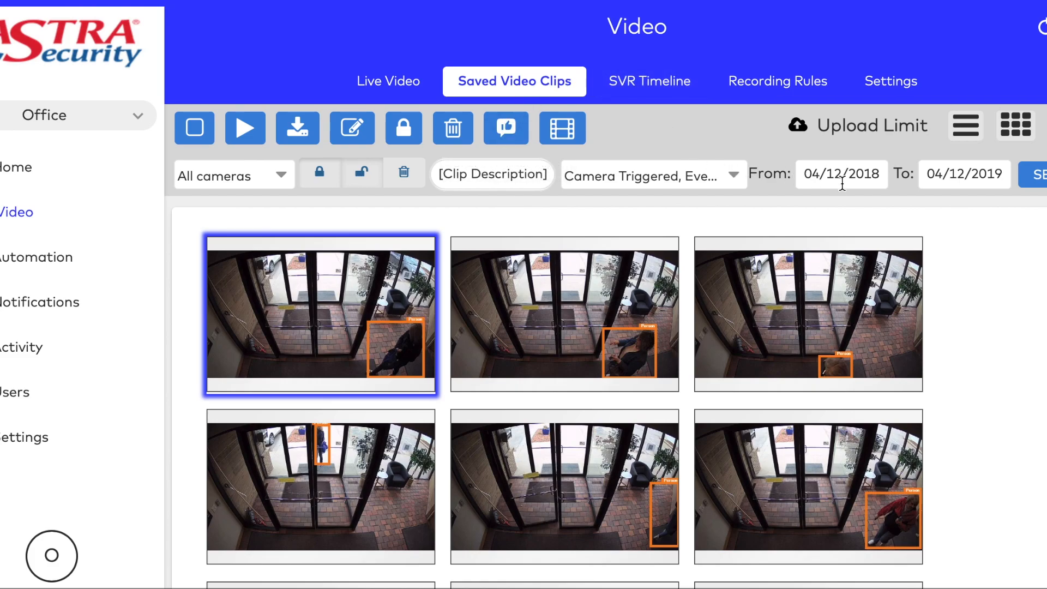
Step: Change the saved clips search range to 04/11/2018 through 04/11/2019
left_click(841, 173)
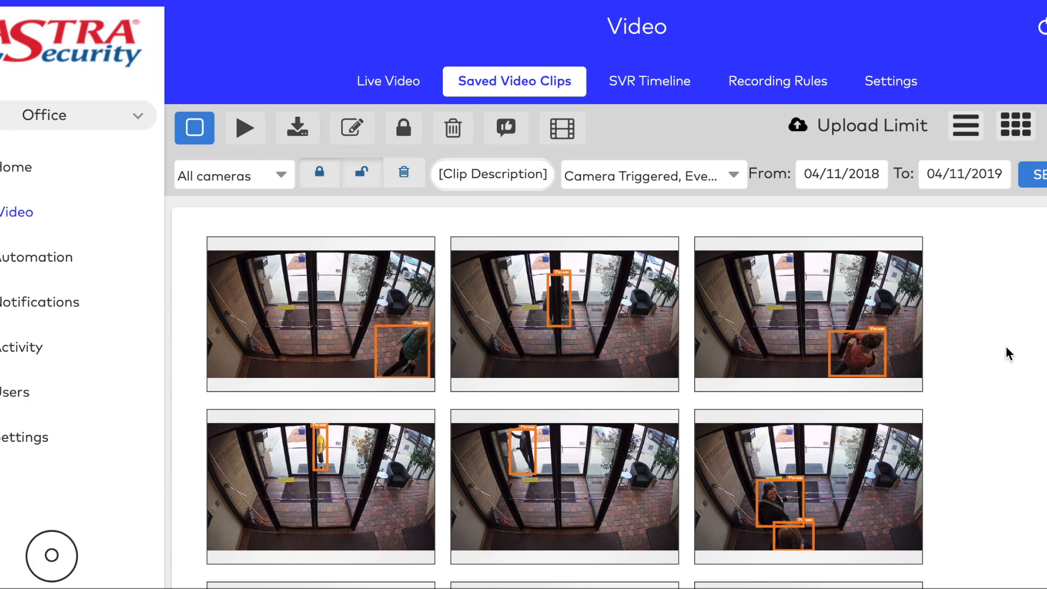
mouse_move(784, 207)
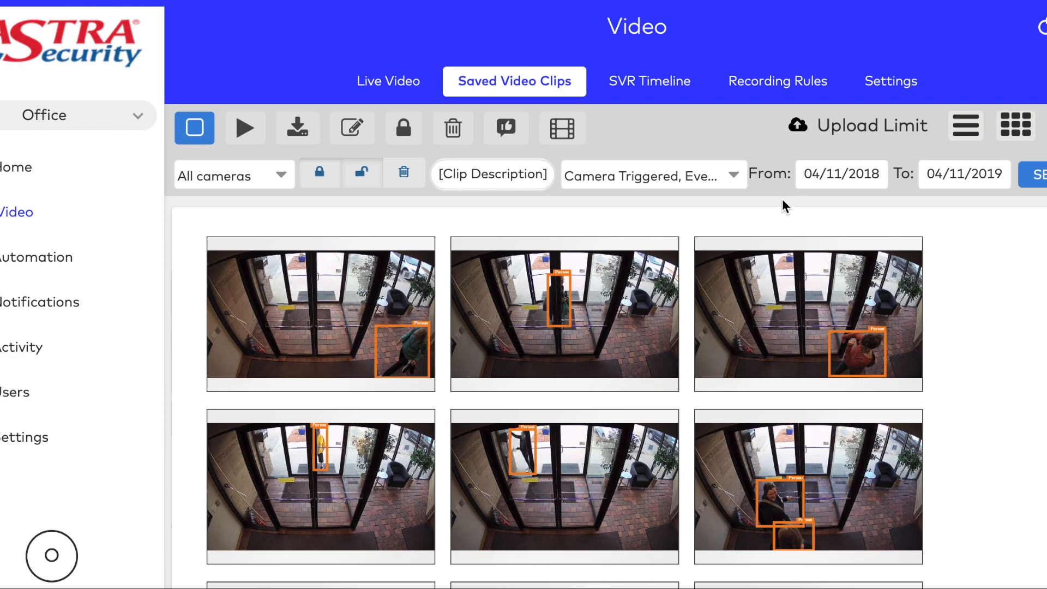
Step: Review the event type options and enter 'person' as the clip description filter
left_click(734, 175)
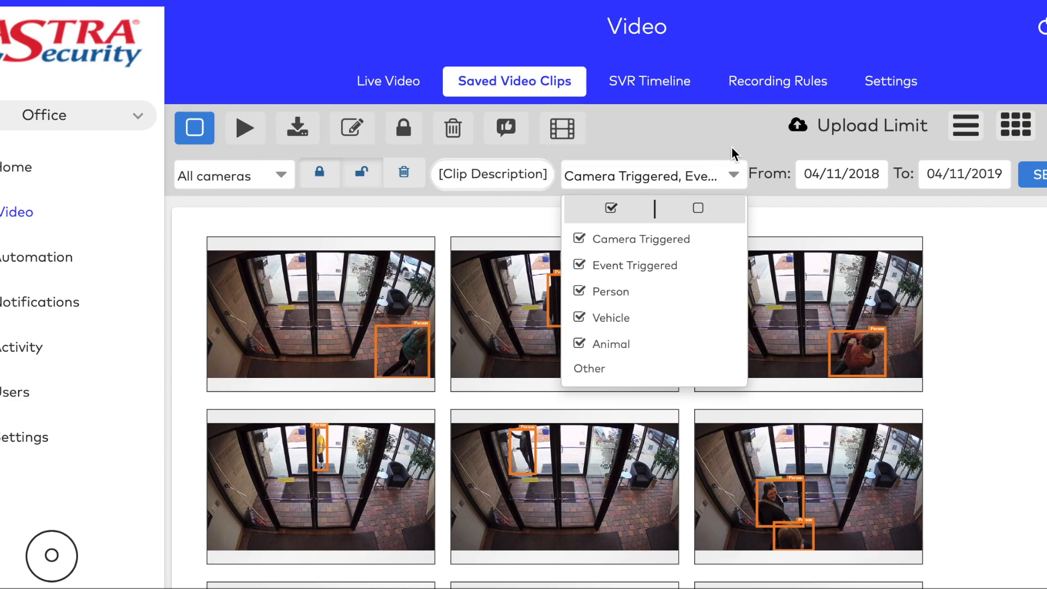
left_click(491, 174)
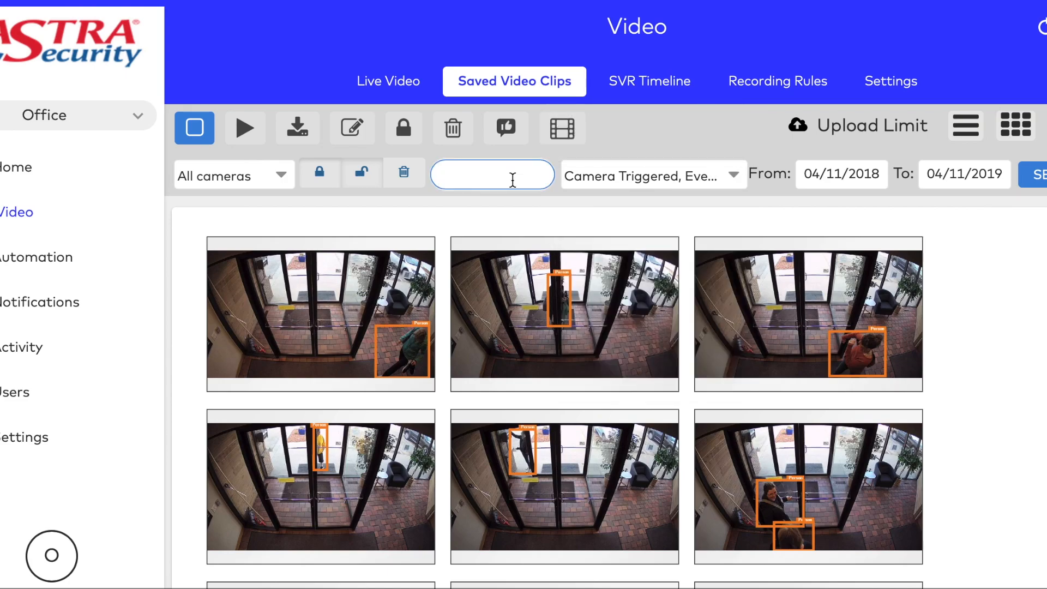
type("person")
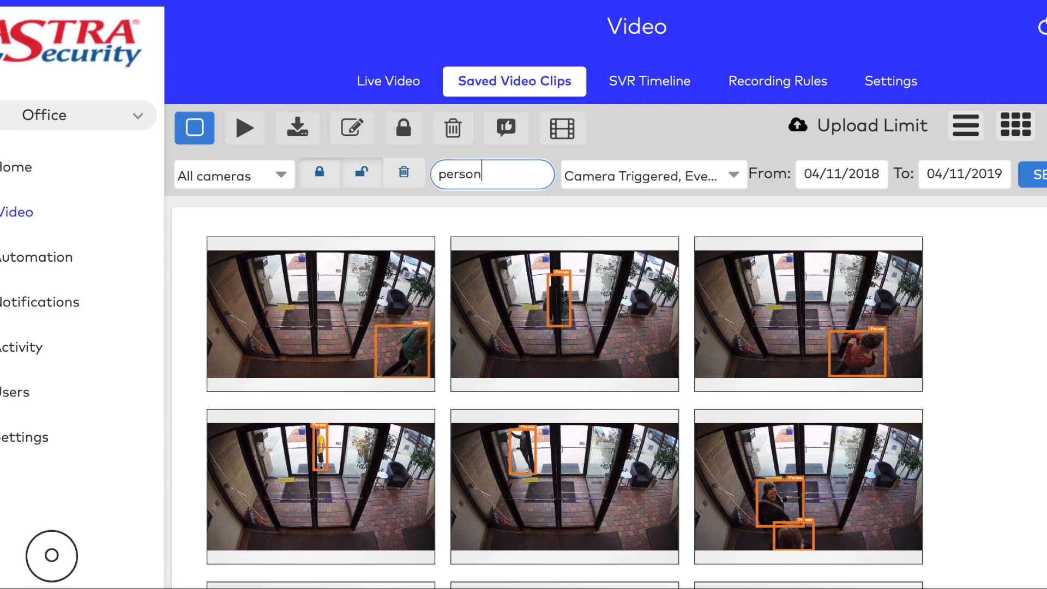
Step: Open the SVR Timeline and deselect Jobs Room, leaving only Front Door
left_click(648, 81)
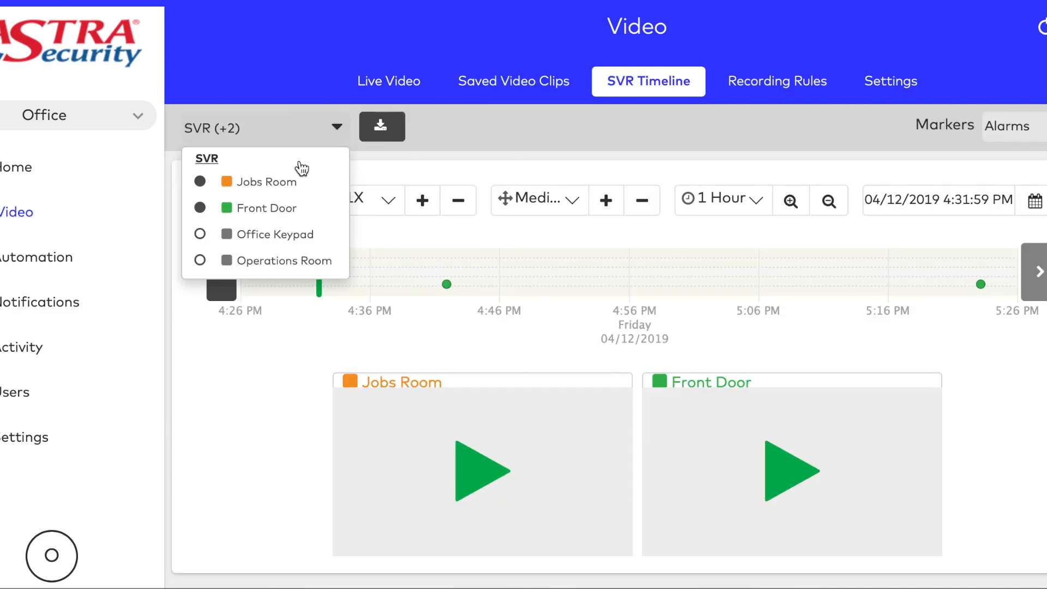
left_click(199, 181)
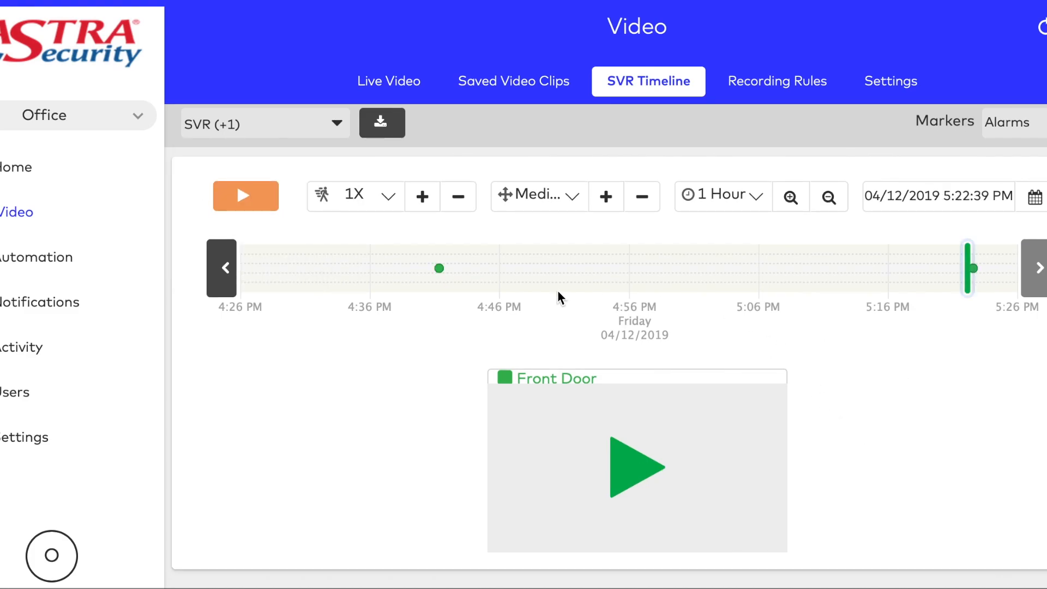
left_click(389, 196)
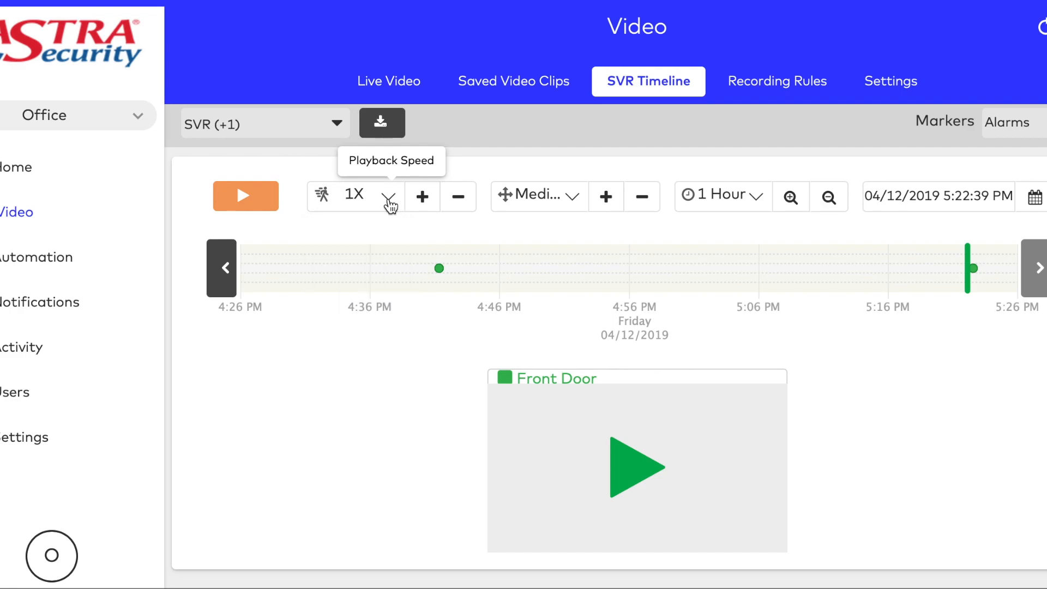
Step: Set playback resolution to Large and the timeline scale to a full day
left_click(537, 195)
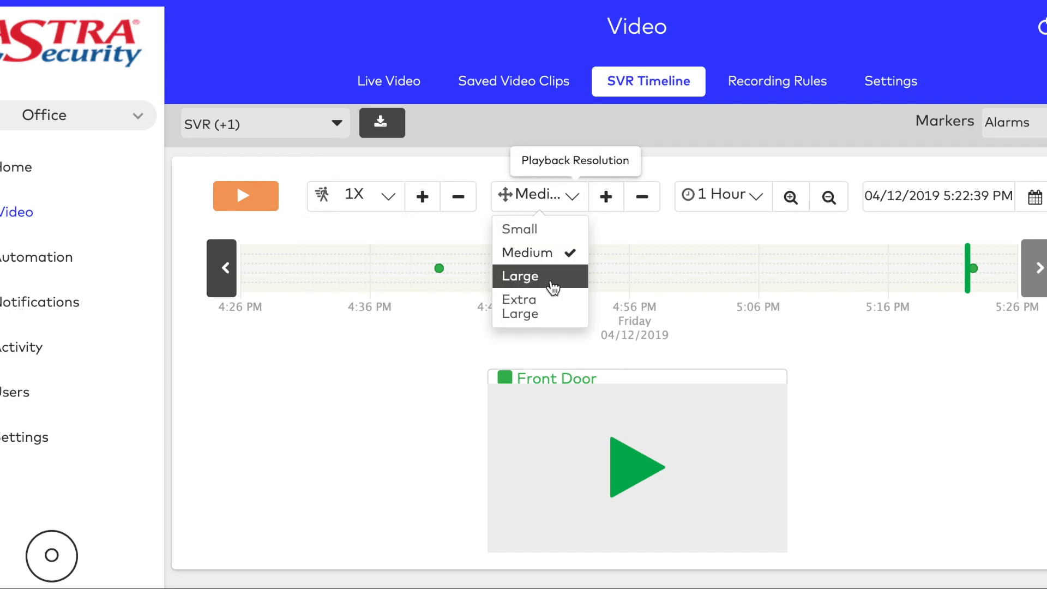
left_click(520, 276)
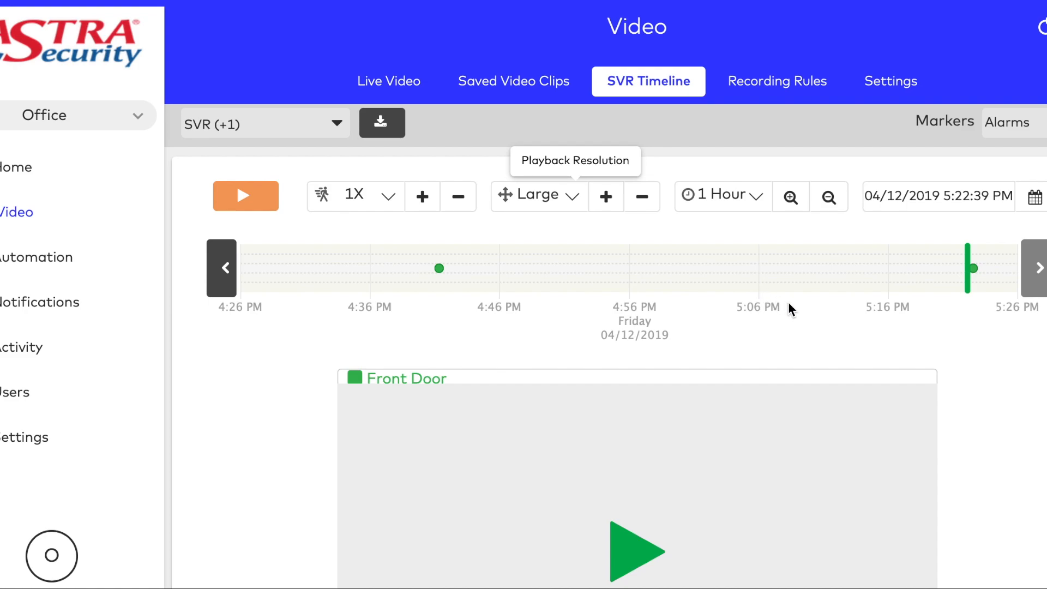
left_click(722, 195)
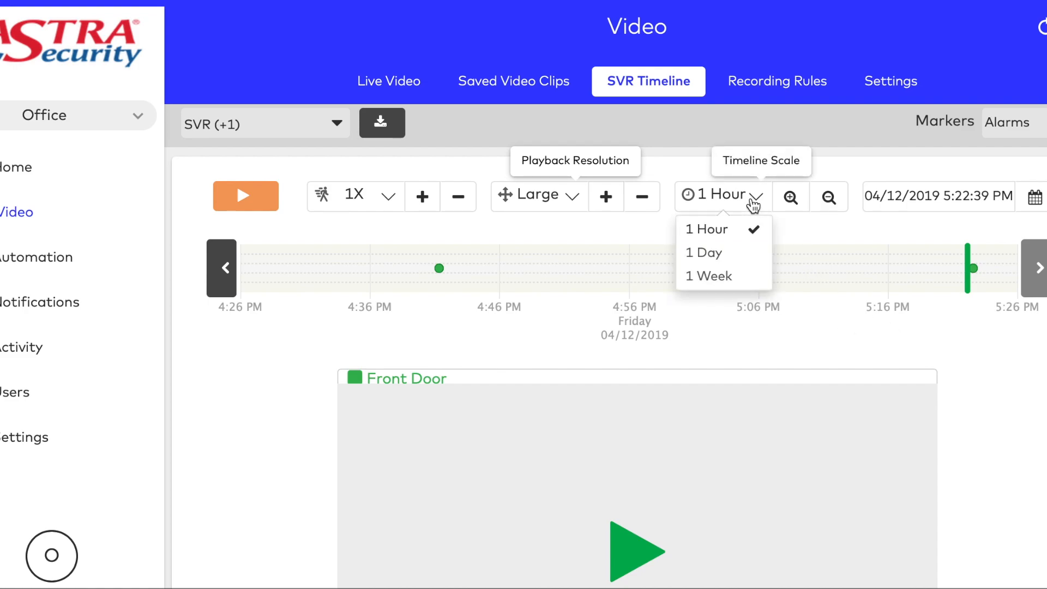
left_click(703, 252)
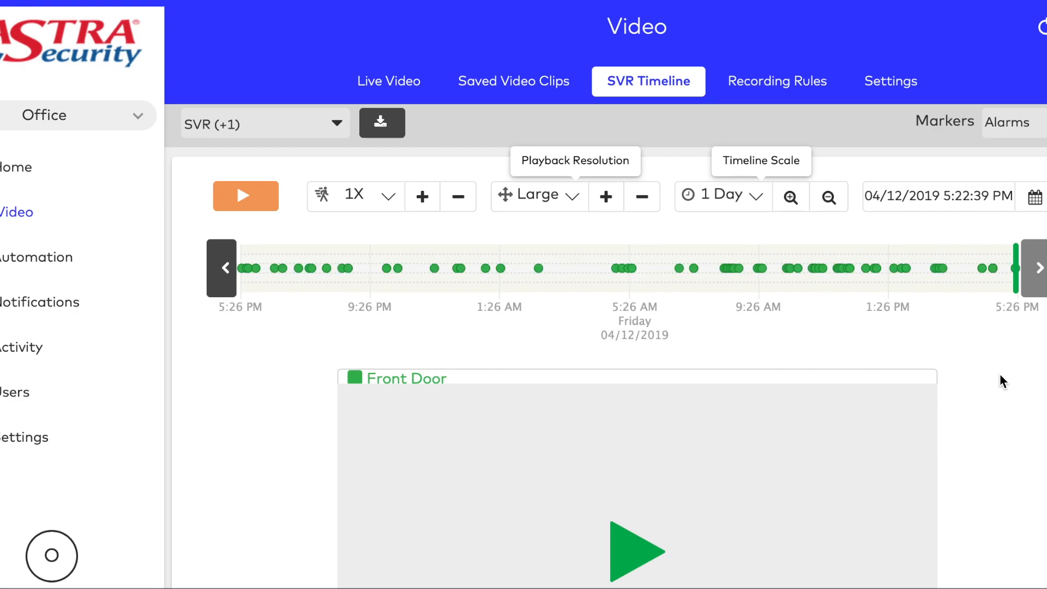
mouse_move(988, 268)
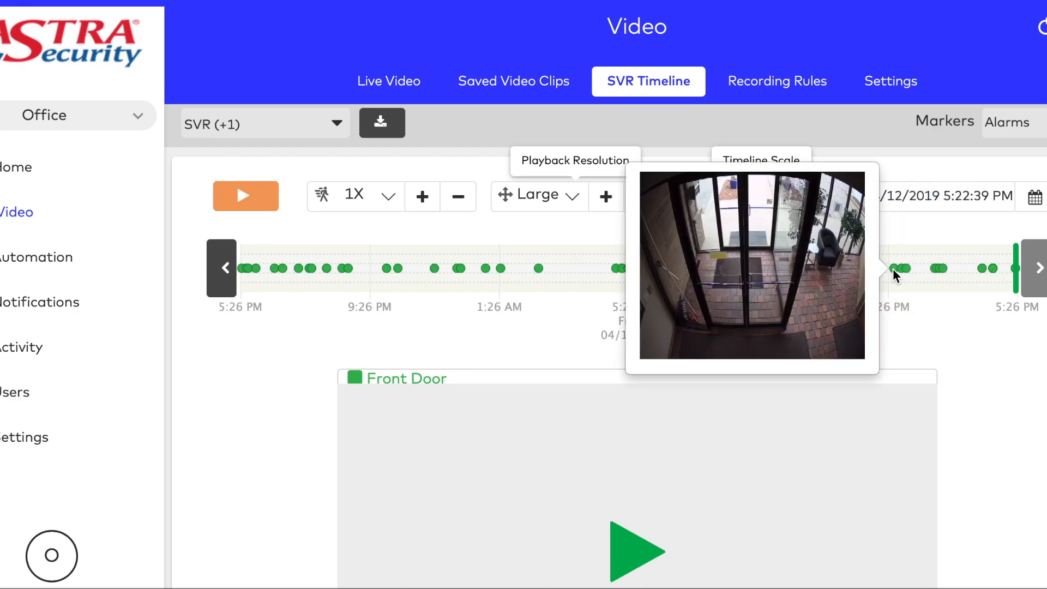
mouse_move(828, 281)
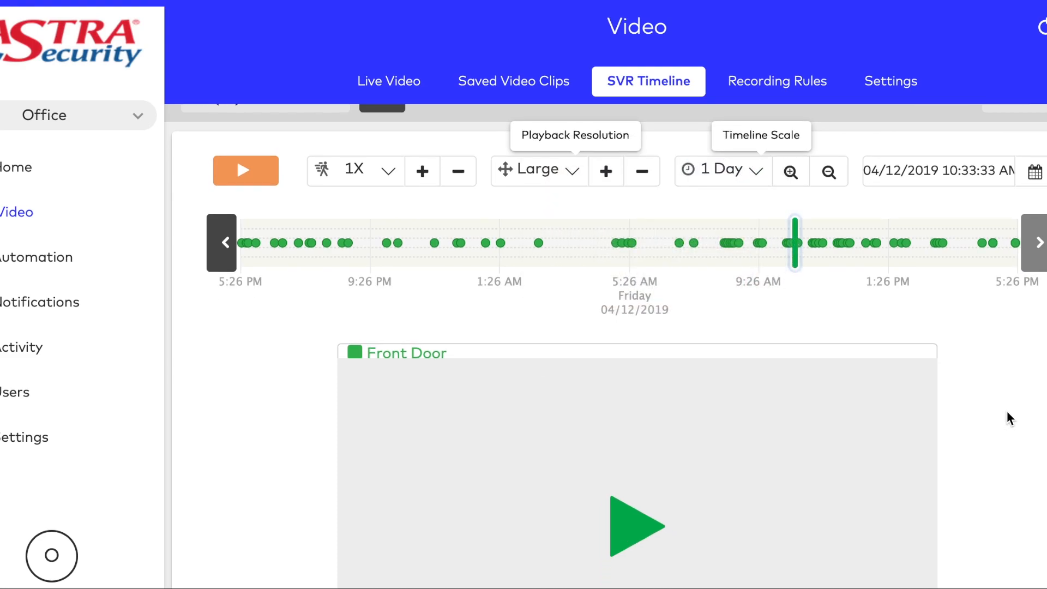
Step: Jump playback to the event near 10:40 AM and rewind to its start
left_click(245, 170)
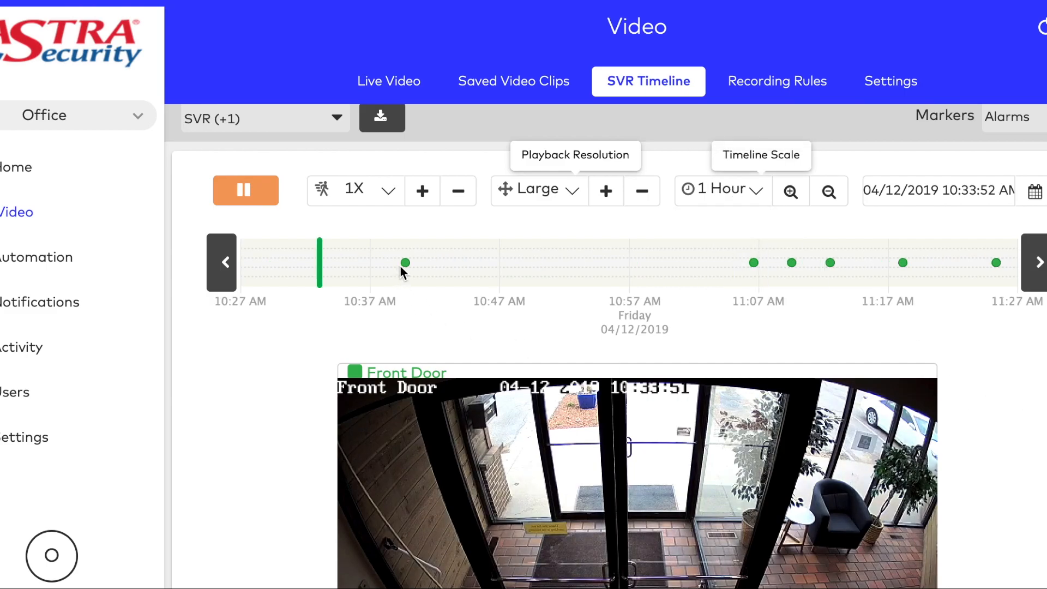
left_click(398, 262)
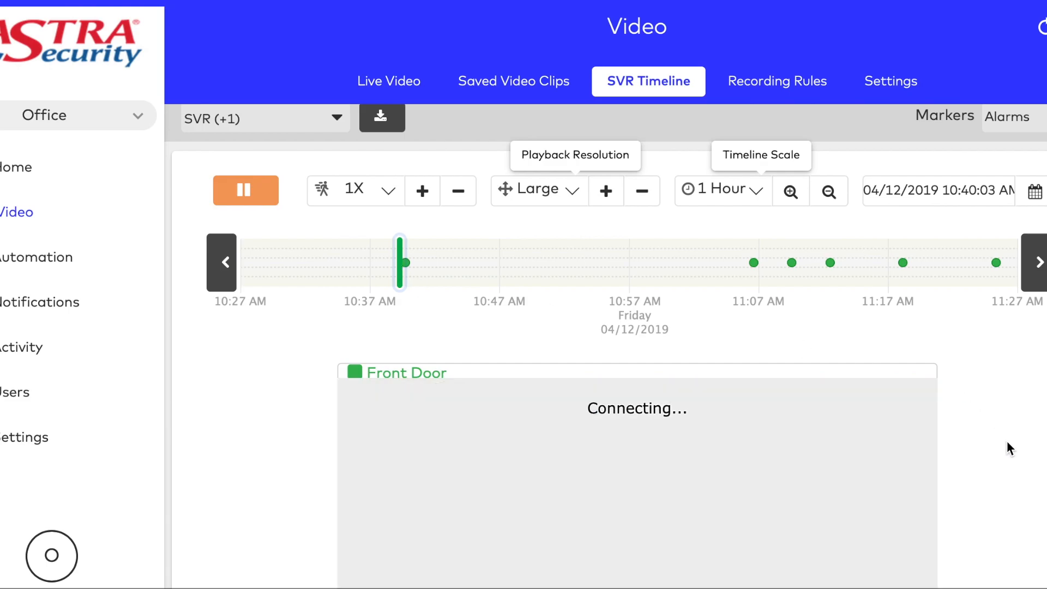
scroll("down", 3)
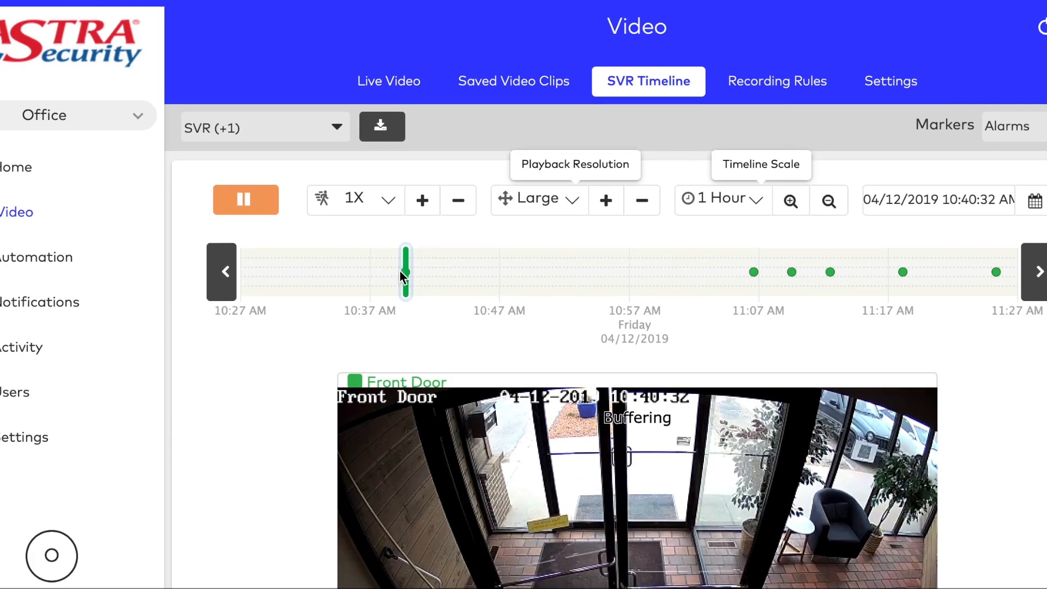
left_click_drag(406, 272, 399, 271)
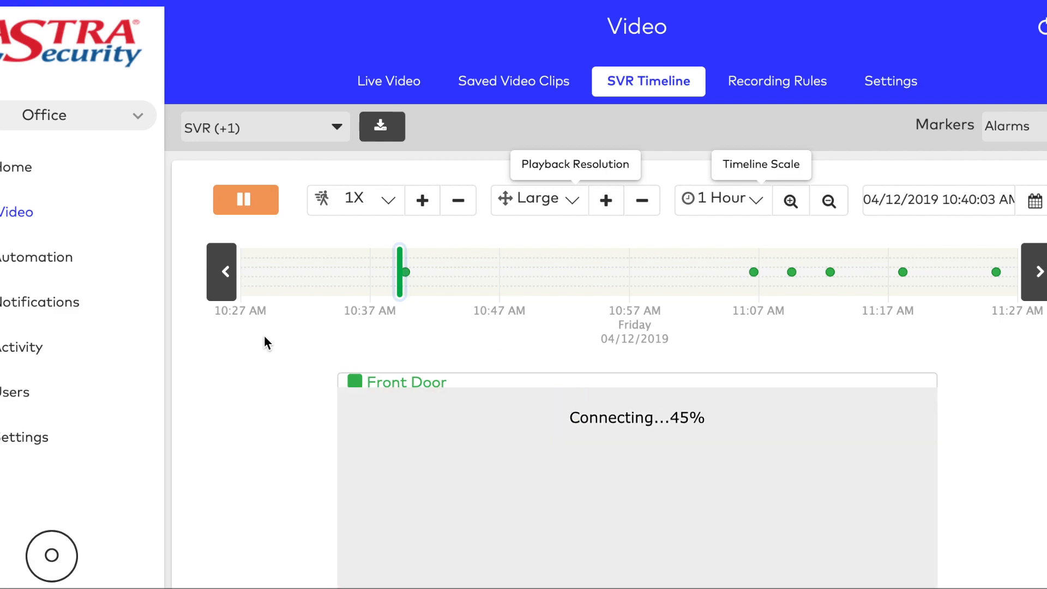
Step: Let the 10:40 AM event play briefly, then pause at 10:40:04 AM
left_click(246, 199)
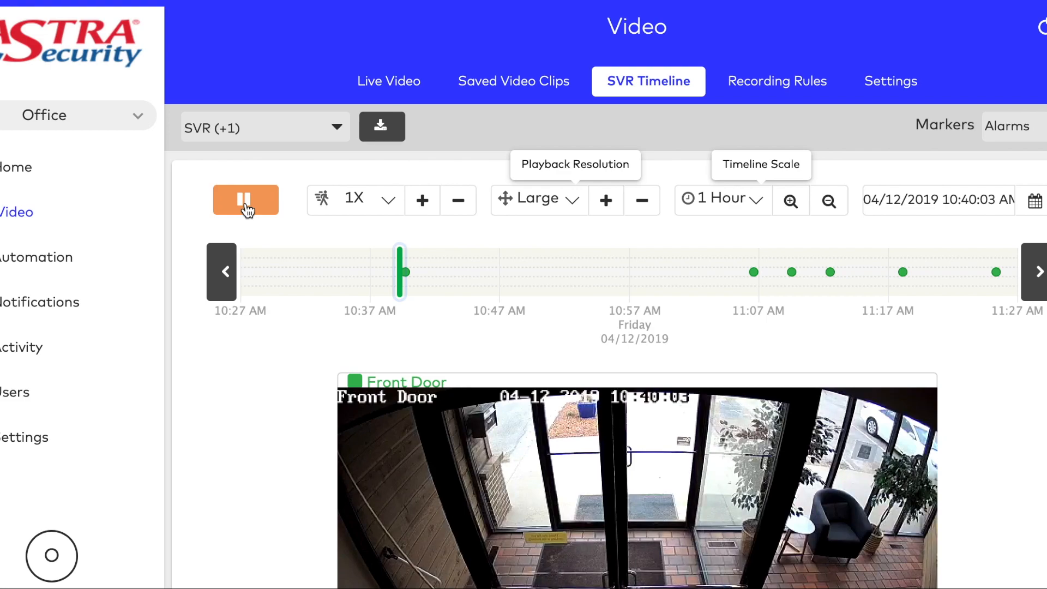
left_click(246, 199)
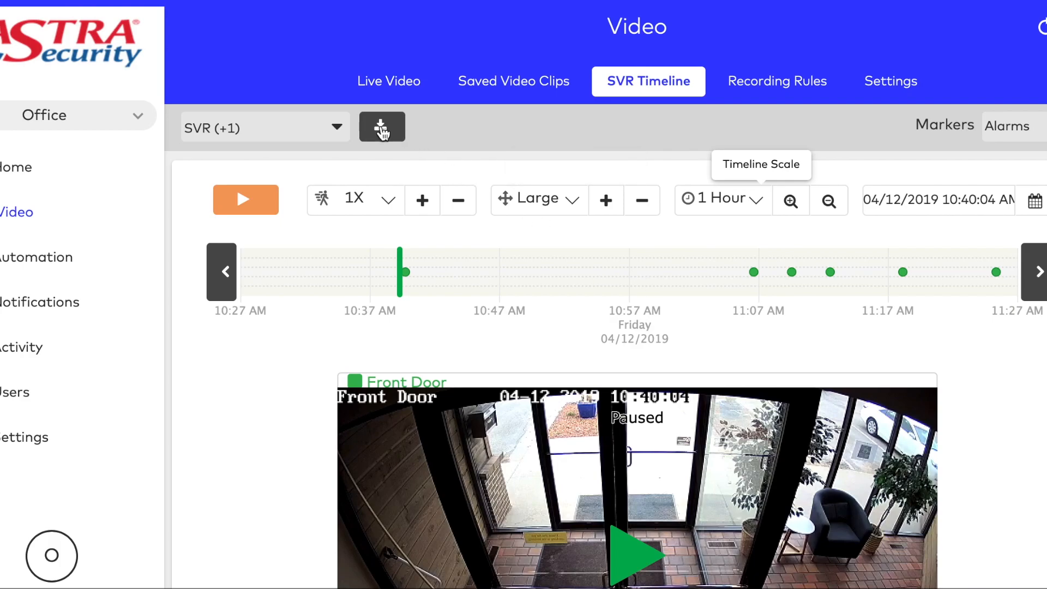
Step: Request a 1-minute Front Door clip from 10:40:04 AM, then close the download dialog
left_click(381, 127)
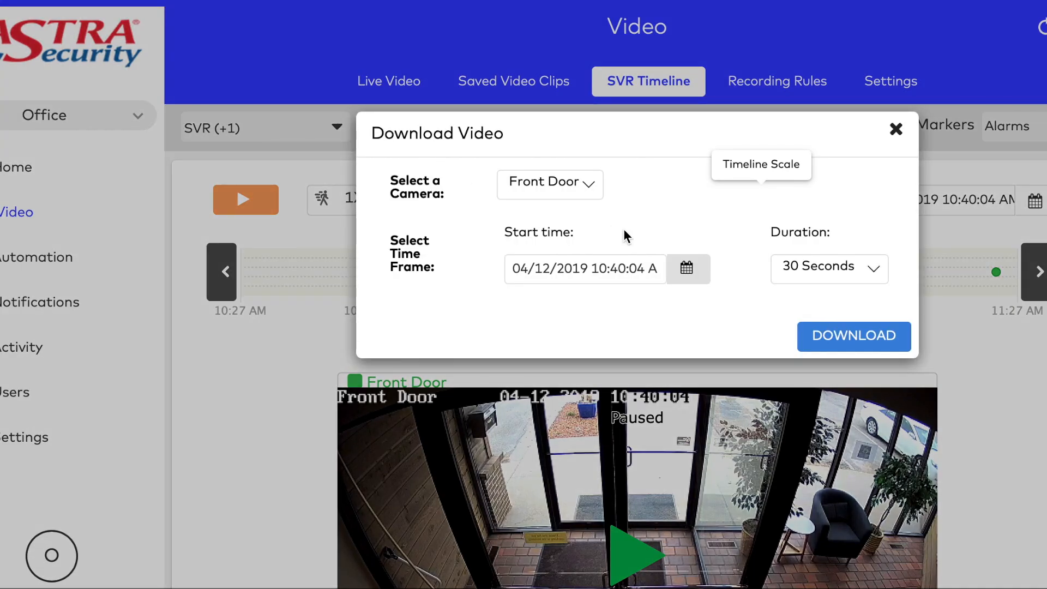
left_click(549, 184)
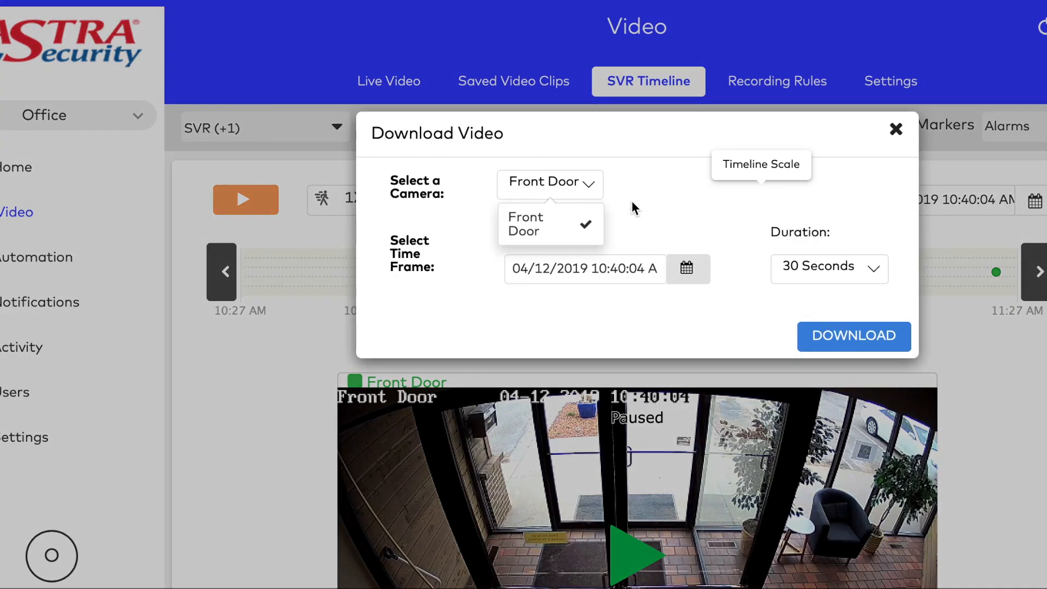
left_click(550, 223)
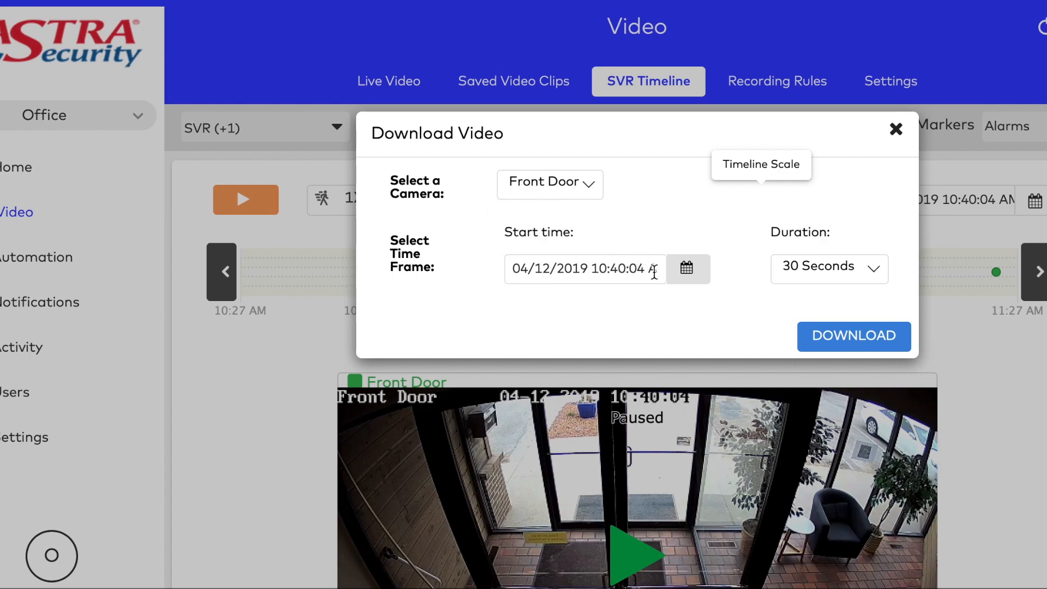
mouse_move(844, 289)
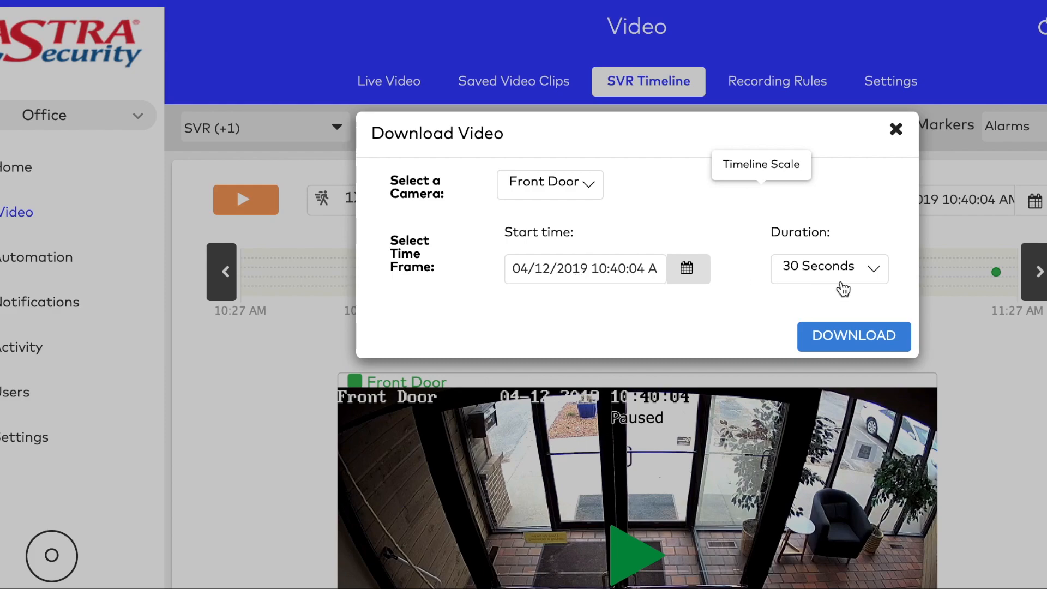
left_click(829, 269)
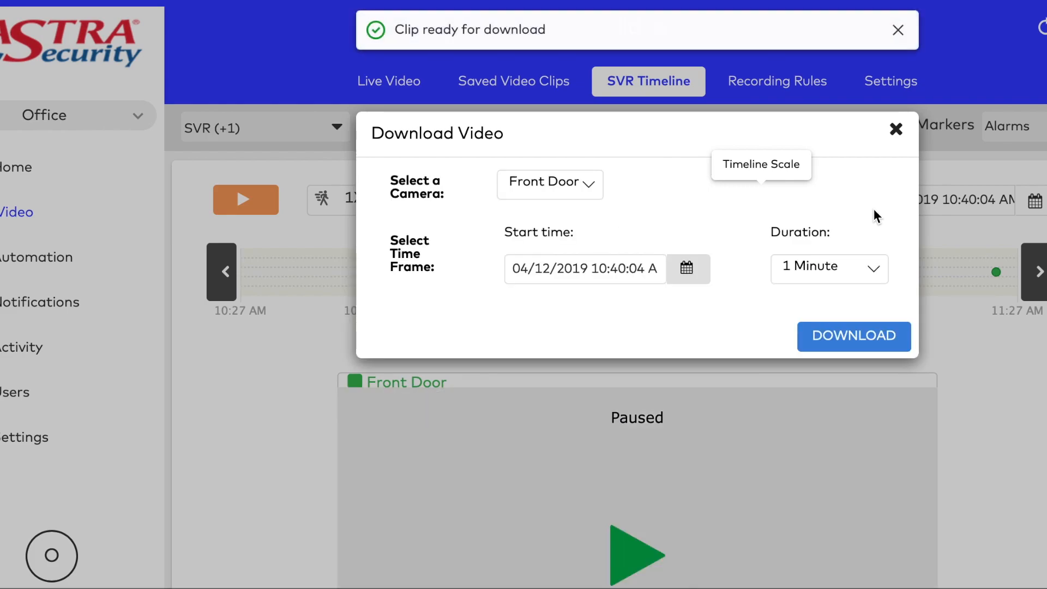
mouse_move(960, 15)
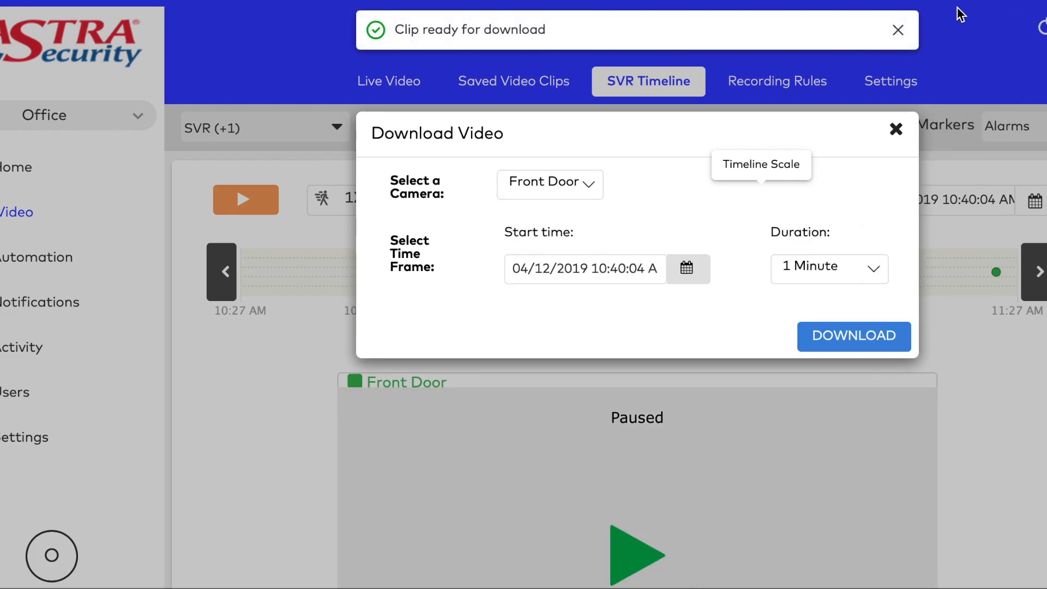
left_click(897, 30)
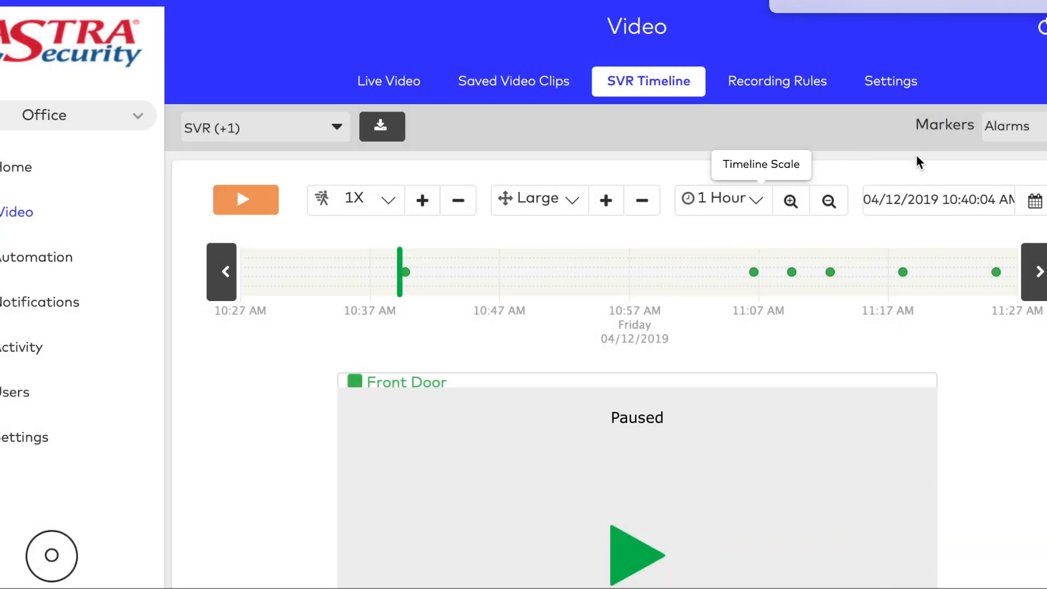
mouse_move(866, 185)
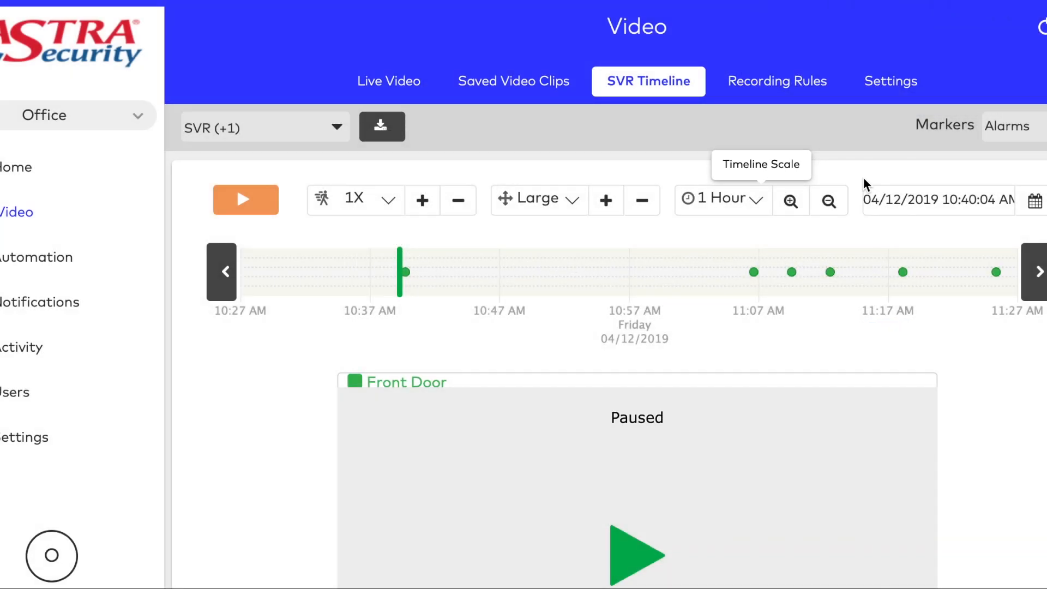
Step: Open Recording Rules and view Video Usage: 1,531 monthly uploads, storage at 85%
left_click(776, 81)
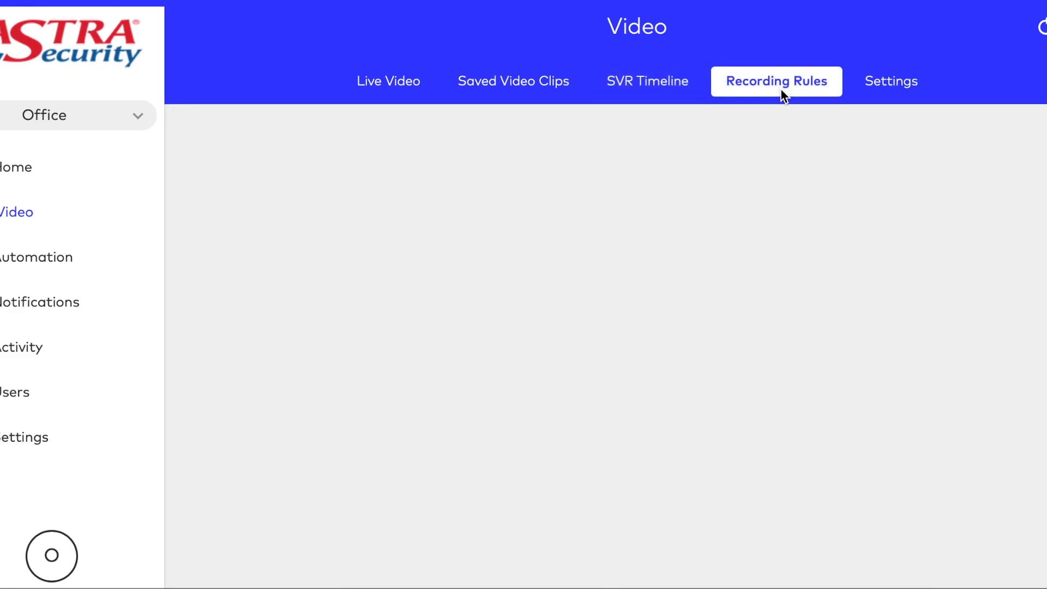
left_click(776, 80)
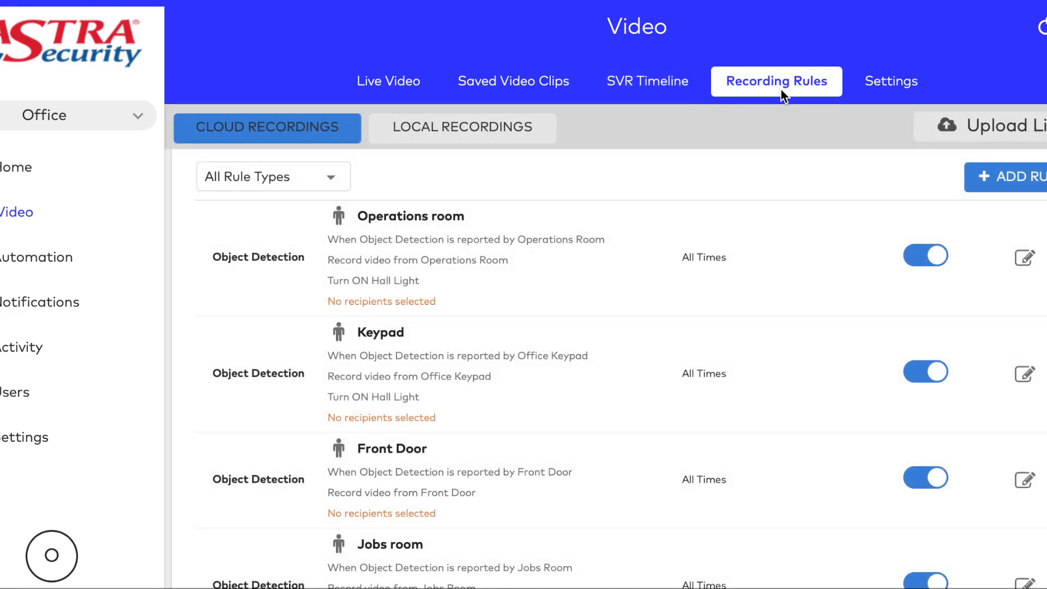
mouse_move(661, 140)
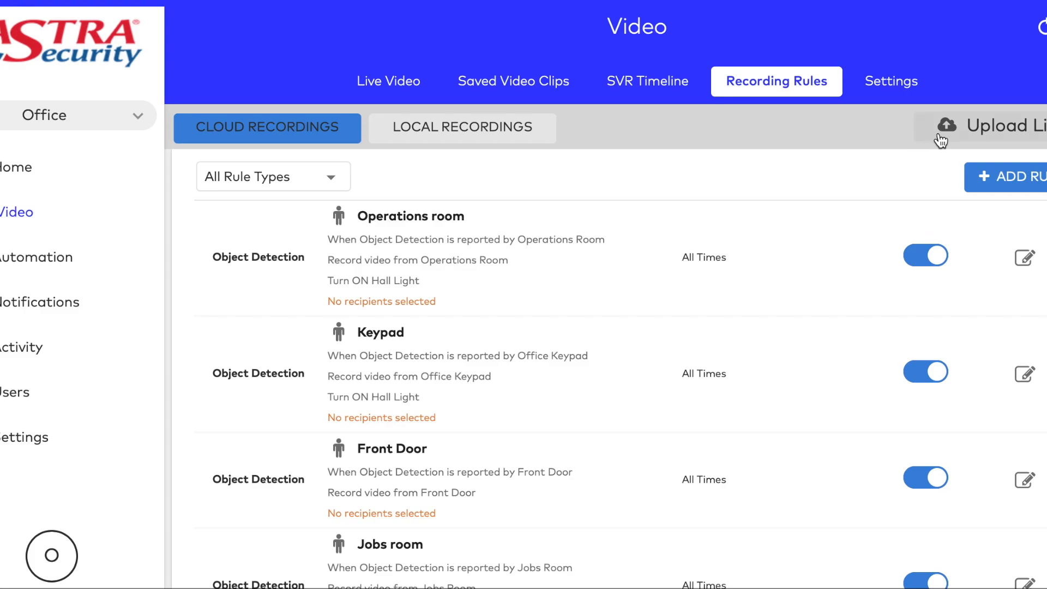
left_click(940, 125)
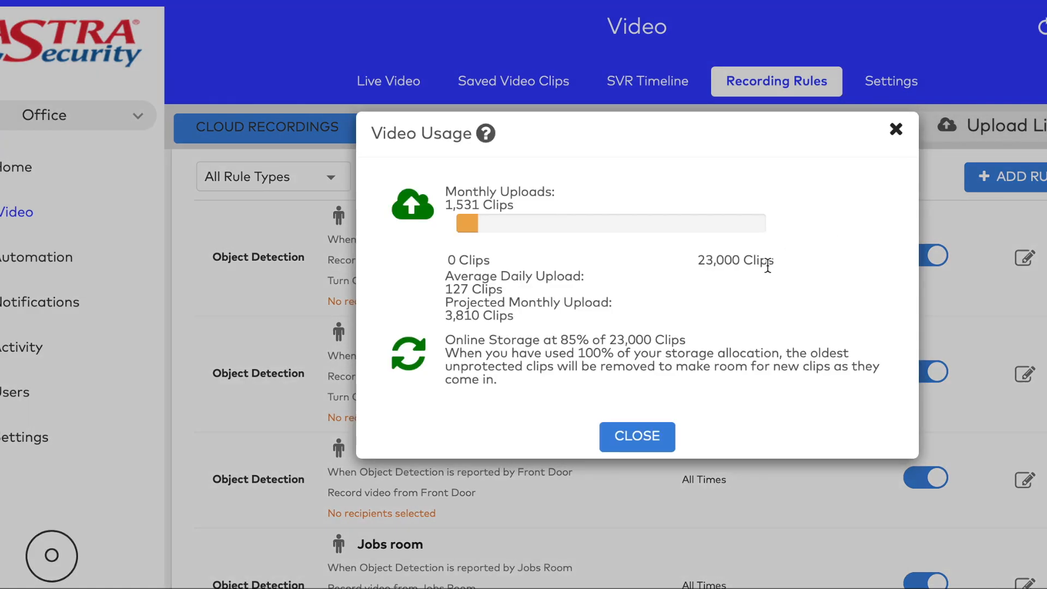
mouse_move(636, 437)
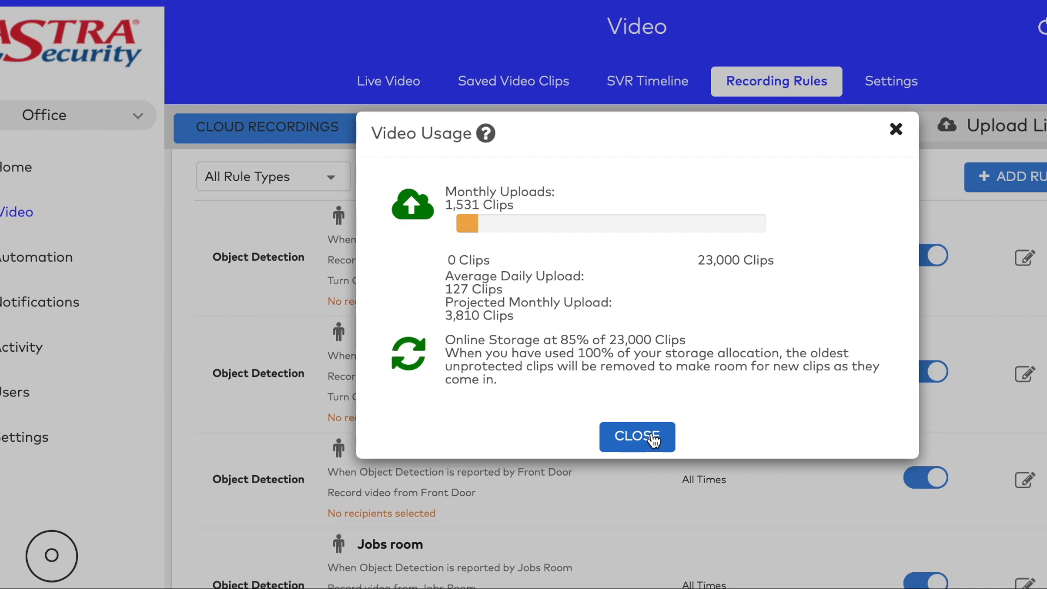
Step: View the local SVR recording schedules and 96% hard drive usage, then return Home
left_click(636, 437)
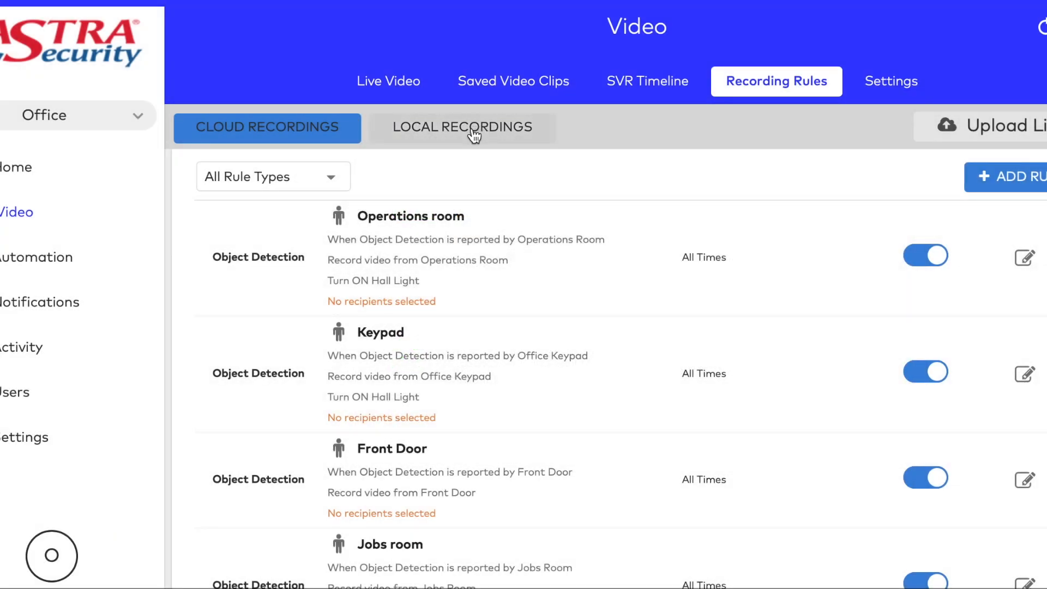
left_click(462, 128)
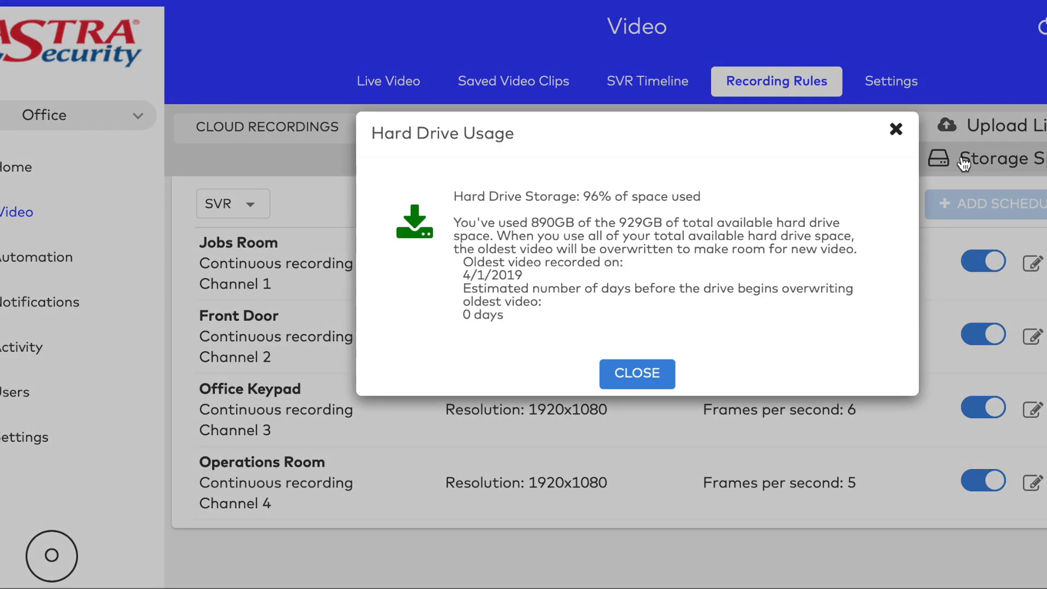
mouse_move(661, 266)
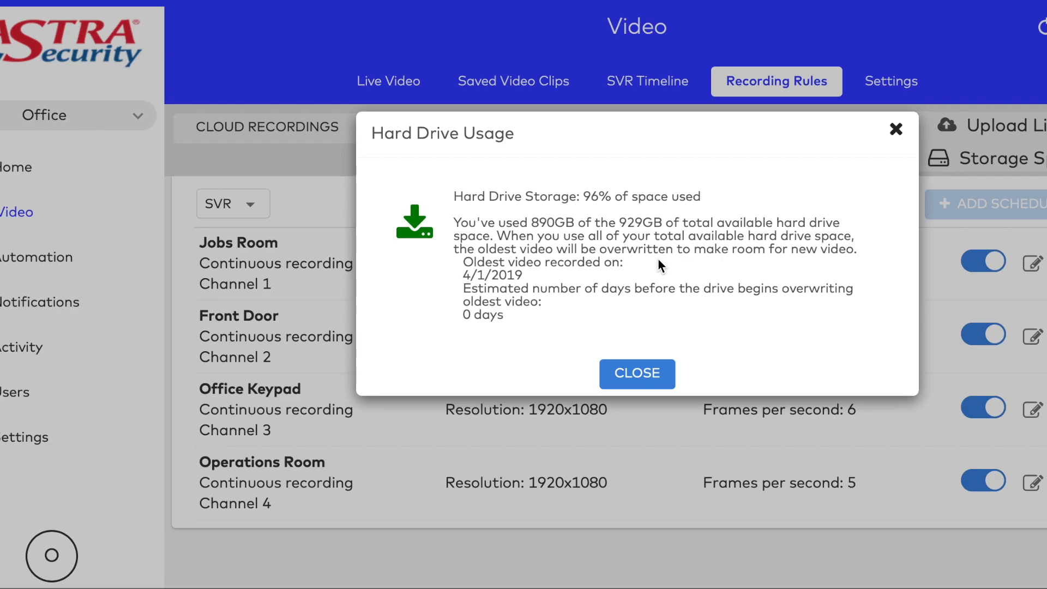
mouse_move(655, 274)
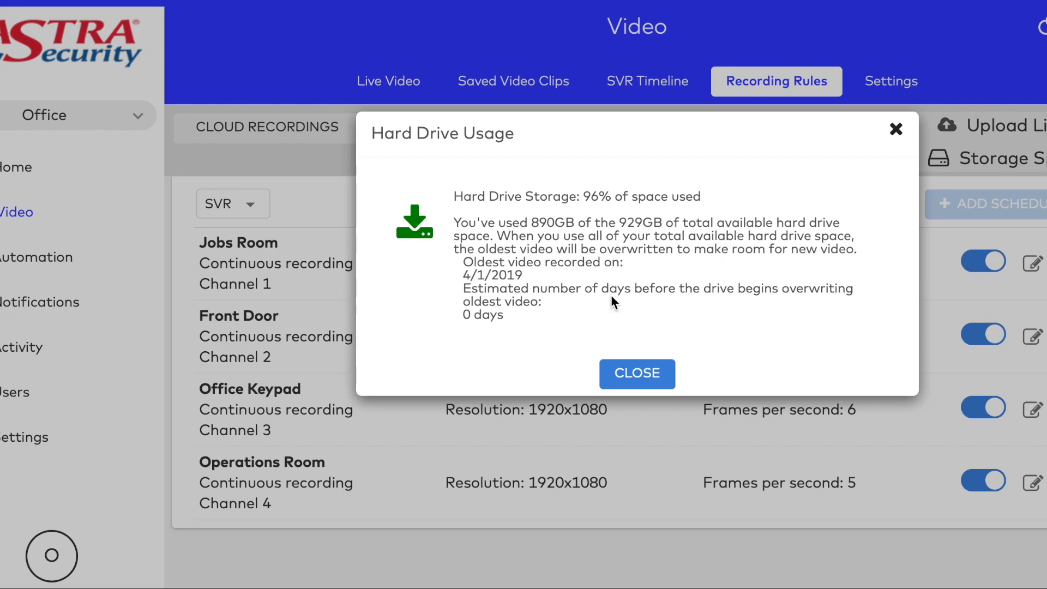
mouse_move(636, 373)
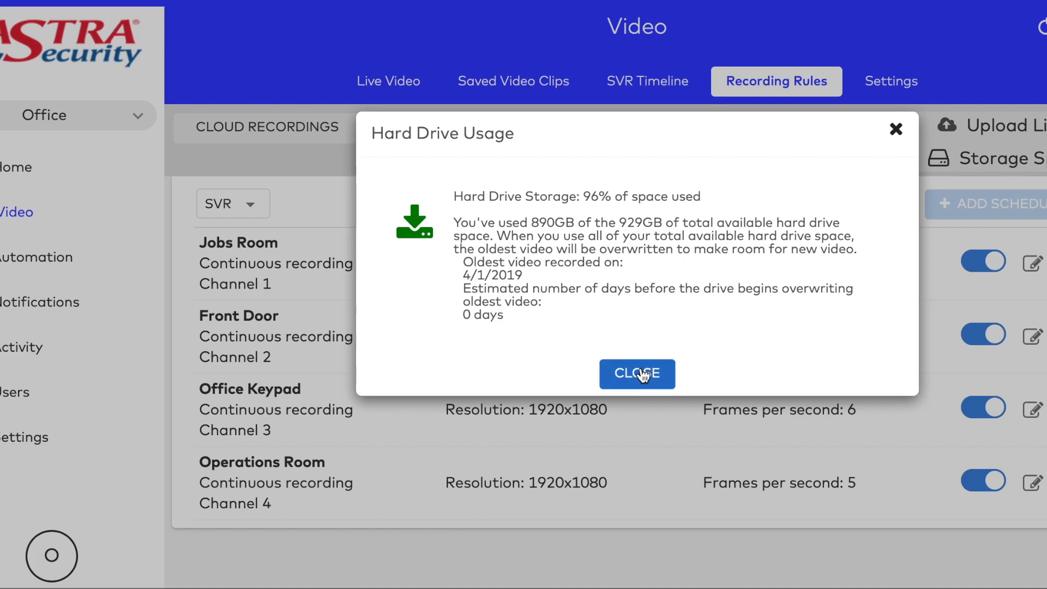
left_click(636, 374)
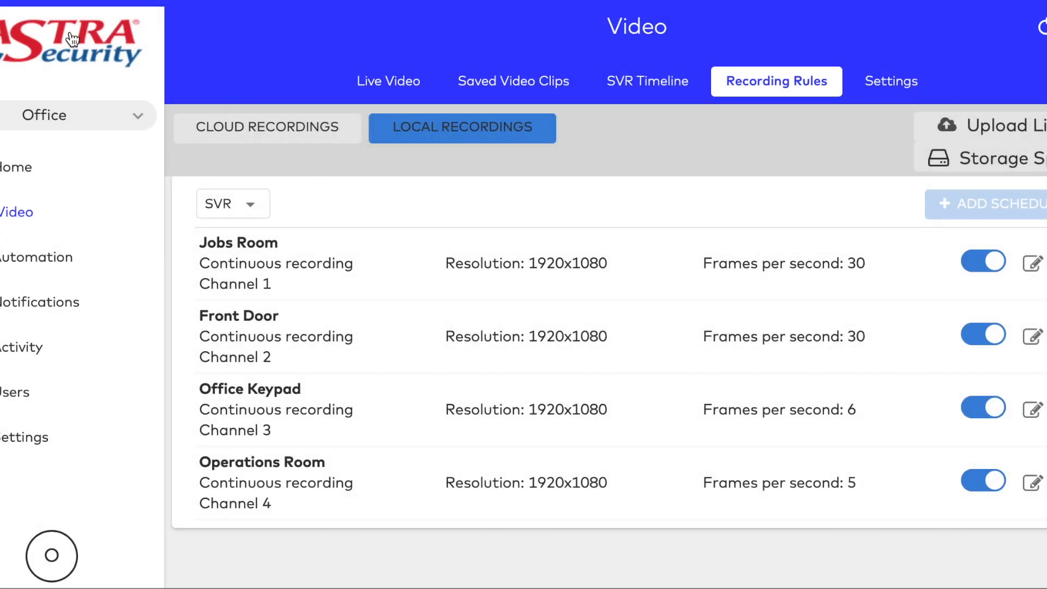
left_click(18, 167)
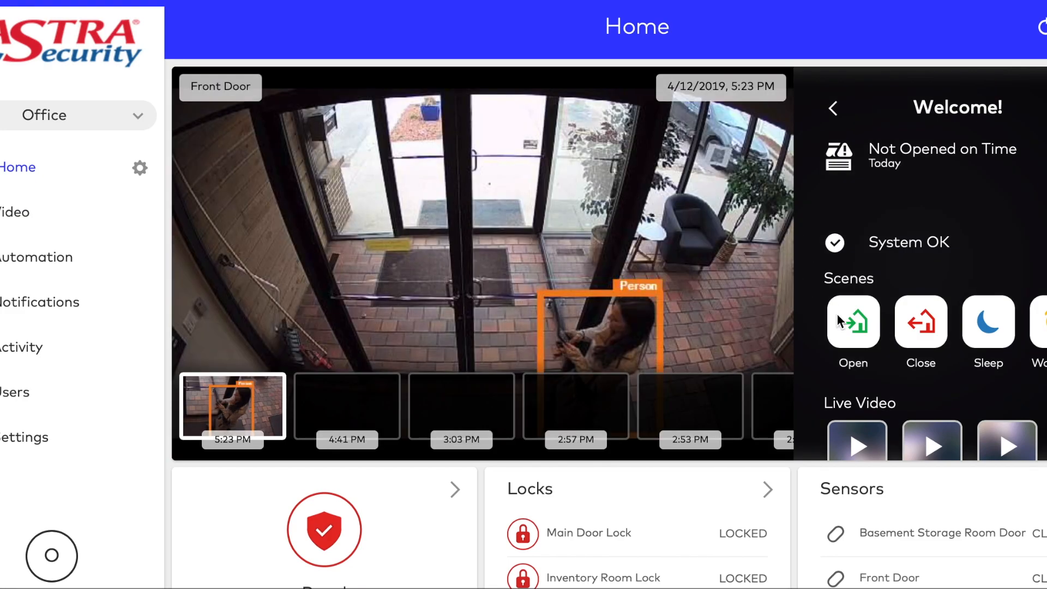